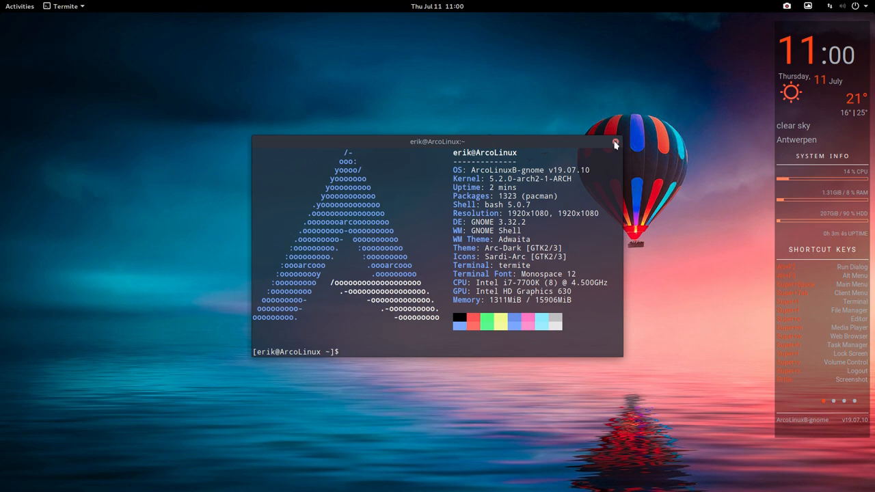
Step: Close the neofetch terminal, revealing the Thunar home folder window
left_click(615, 141)
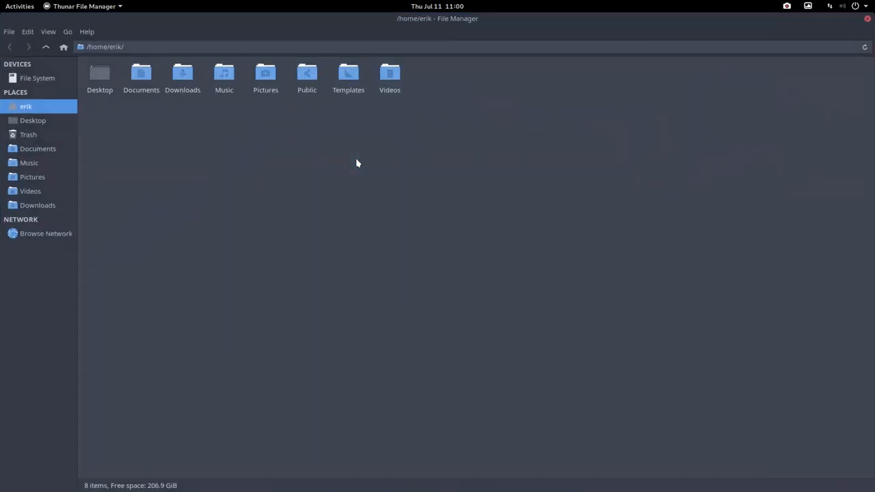
Step: Launch Vivaldi from the panel so its Welcome page appears
left_click(867, 19)
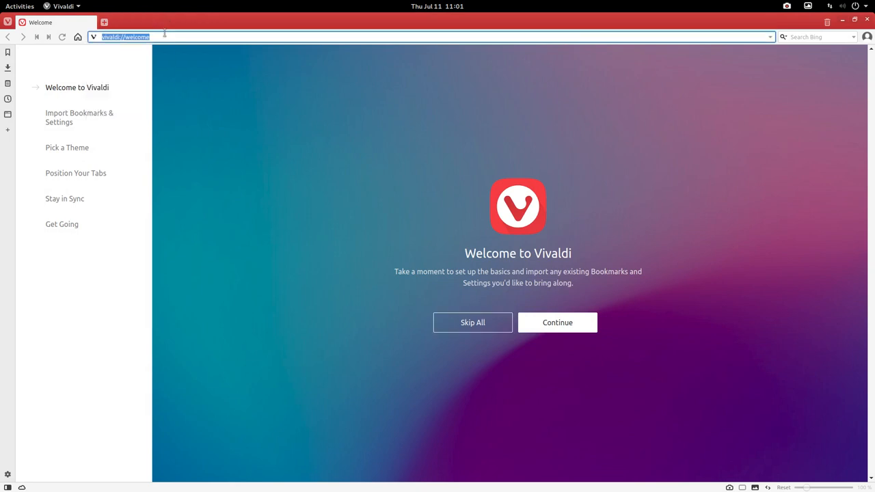
Step: Search 'gnome dconf' and save Google as the default search engine
type("gnome dconf")
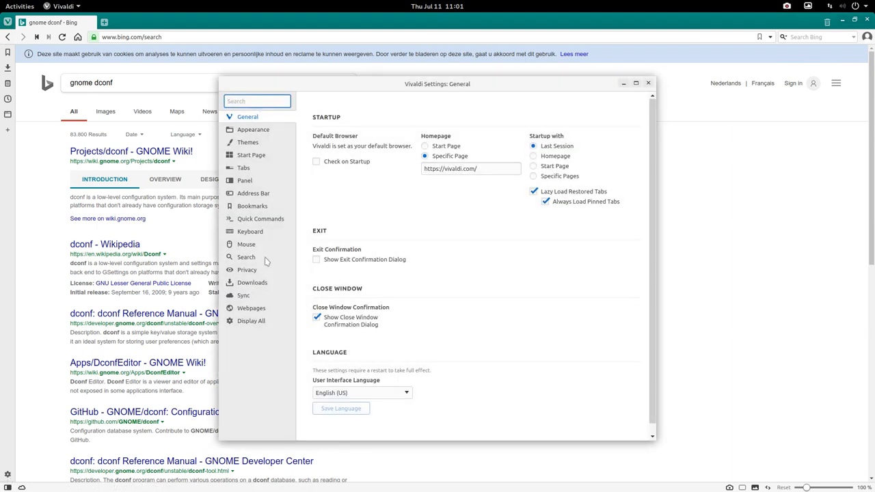
left_click(246, 257)
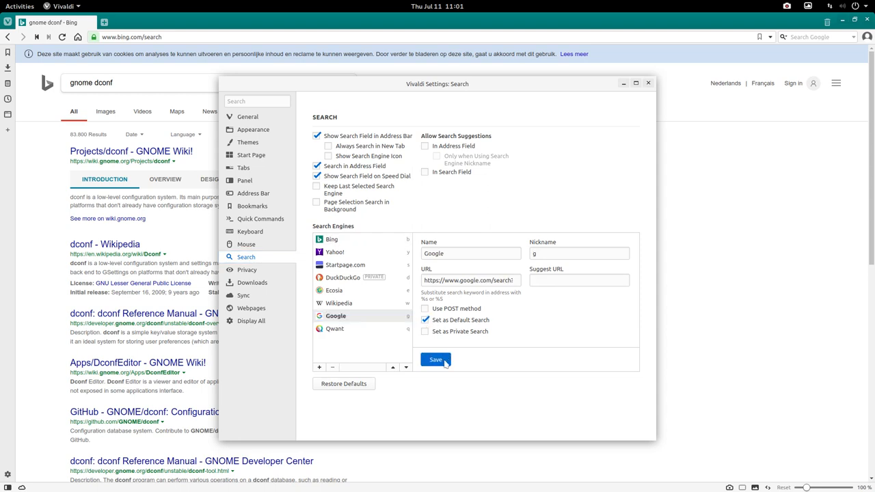
left_click(434, 361)
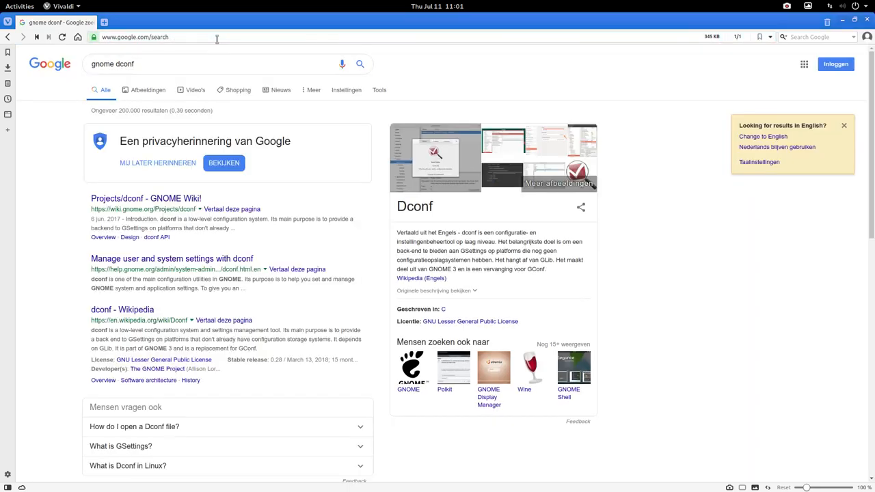
Step: Visit the GNOME Wiki dconf project page and return to the results
left_click(145, 198)
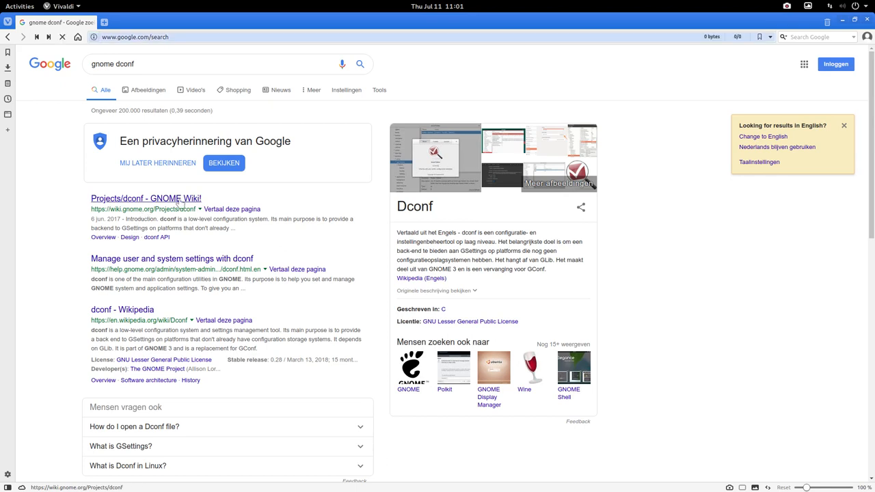
left_click(145, 198)
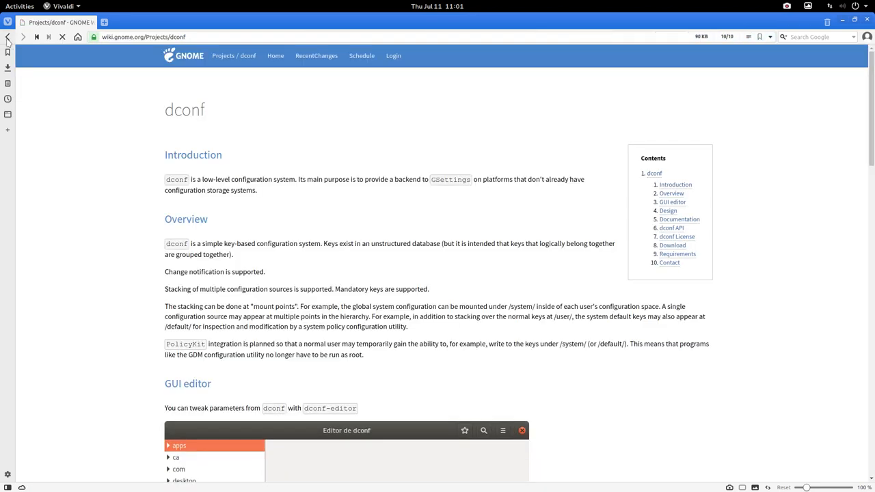
mouse_move(7, 37)
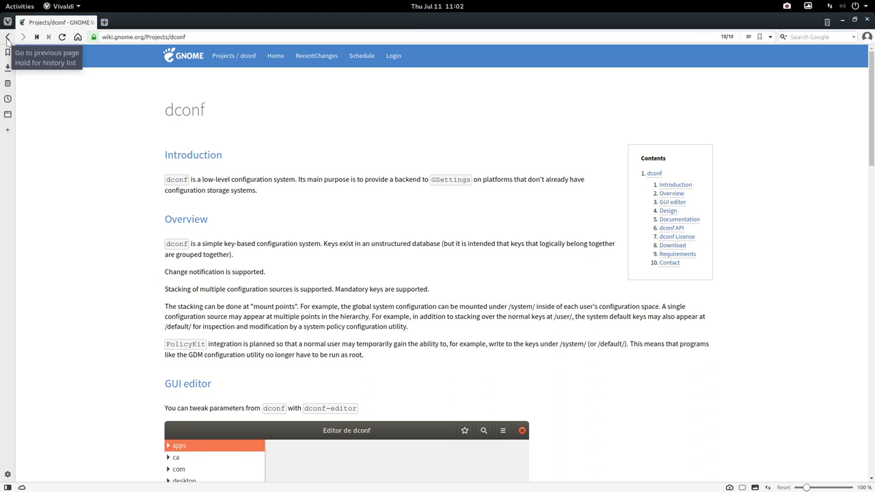
left_click(8, 37)
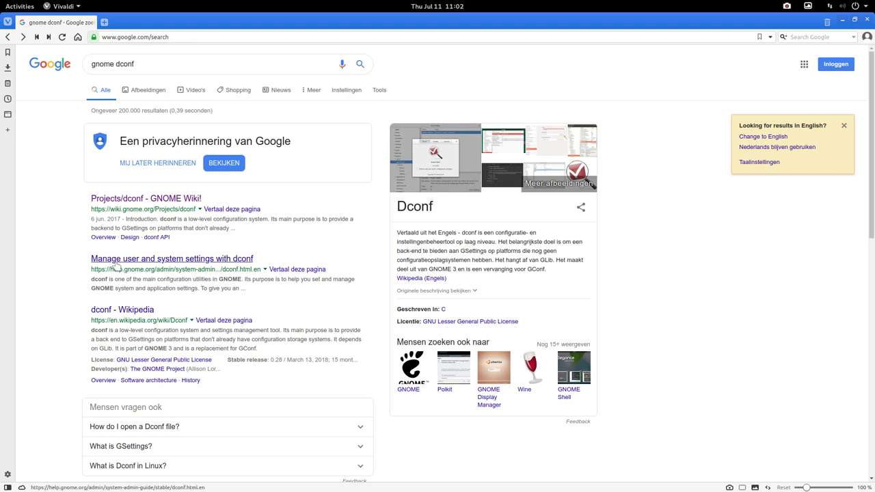
Step: Visit the GNOME help dconf page, then select the query to replace it with 'arch wiki dconf'
left_click(172, 258)
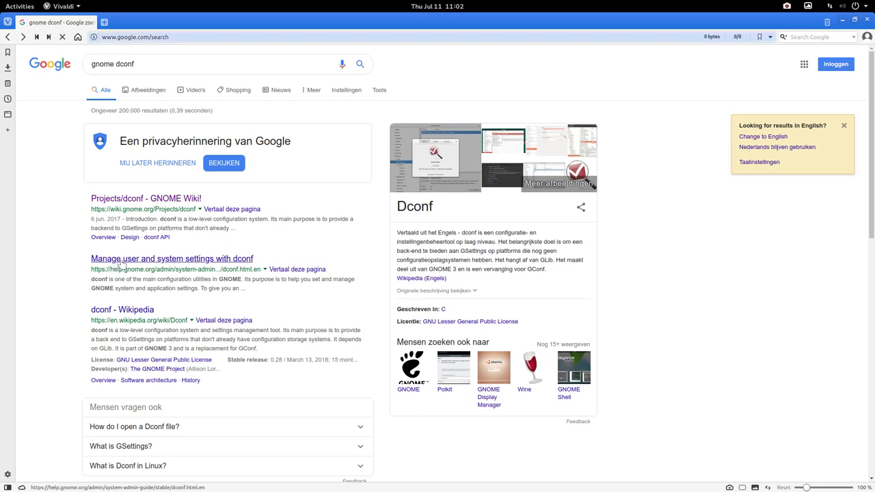
left_click(173, 259)
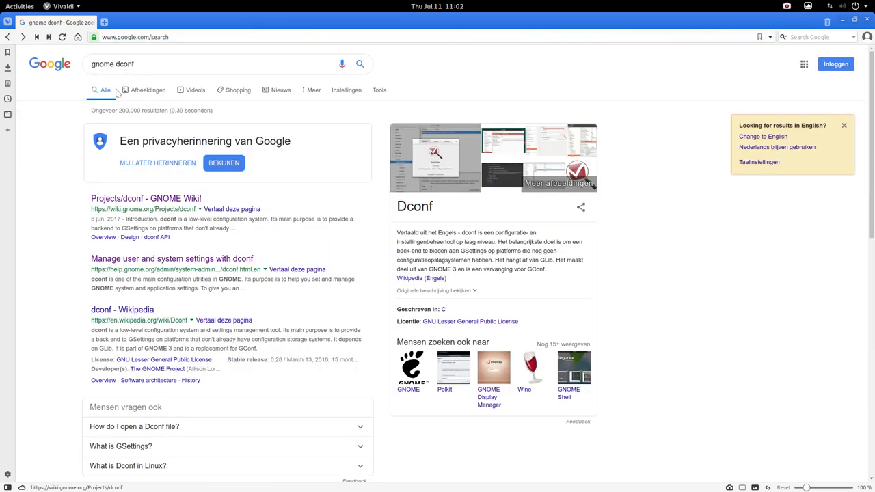
double_click(101, 65)
type("arch wiki")
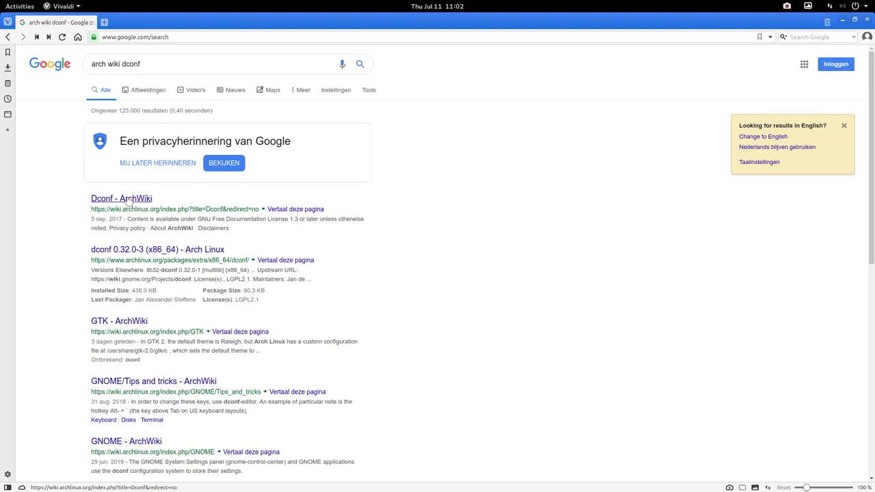
Step: Close the Vivaldi window, leaving the bare desktop
left_click(121, 198)
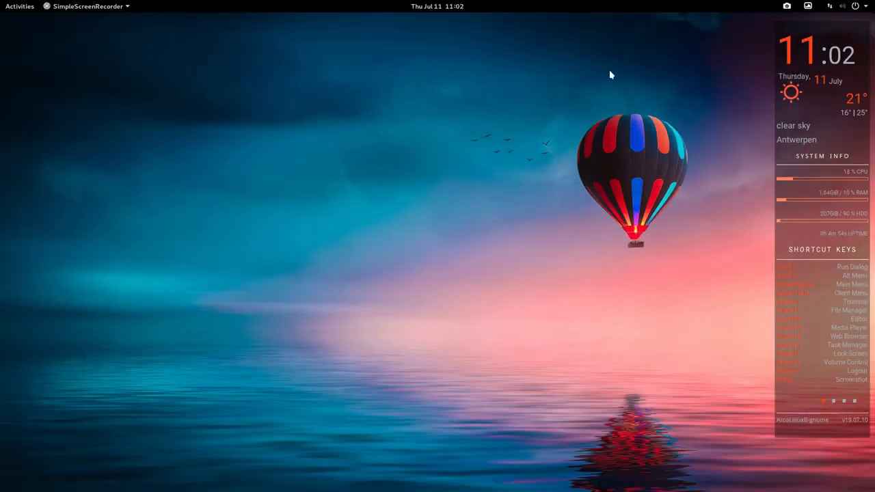
mouse_move(298, 93)
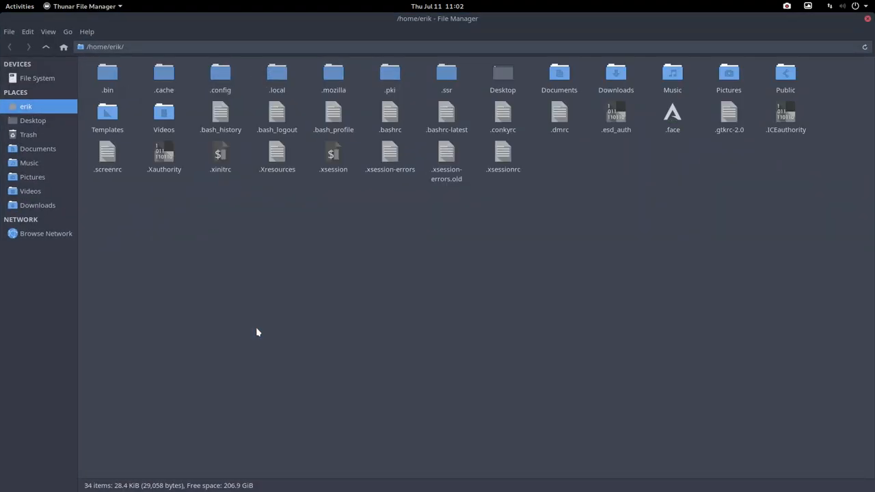
Step: Navigate into .config/dconf, showing its single user file
double_click(220, 75)
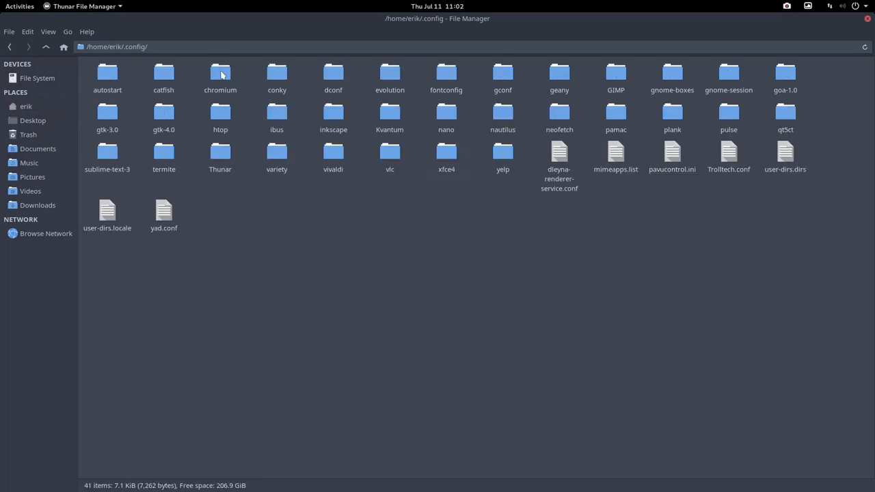
double_click(334, 75)
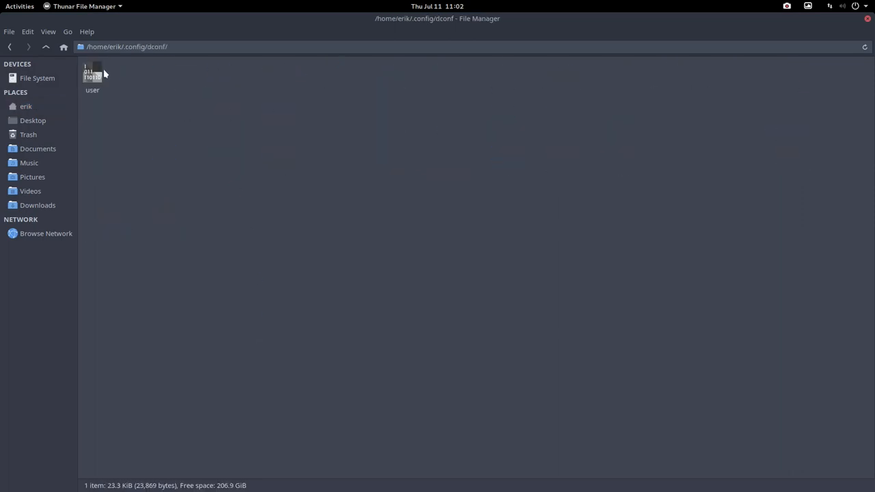
left_click(93, 71)
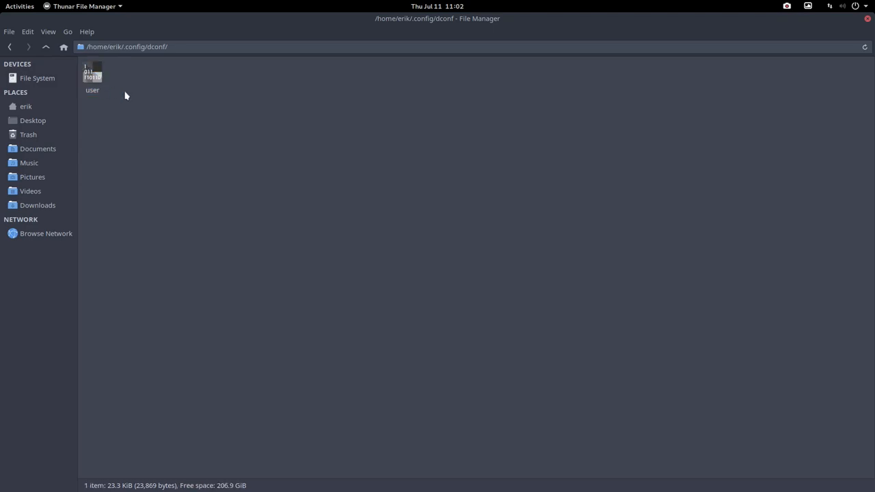
mouse_move(93, 77)
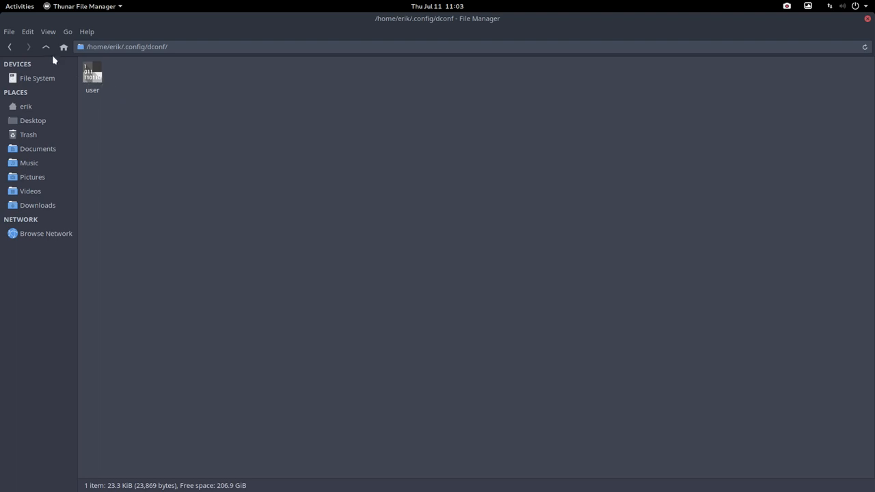
left_click(19, 5)
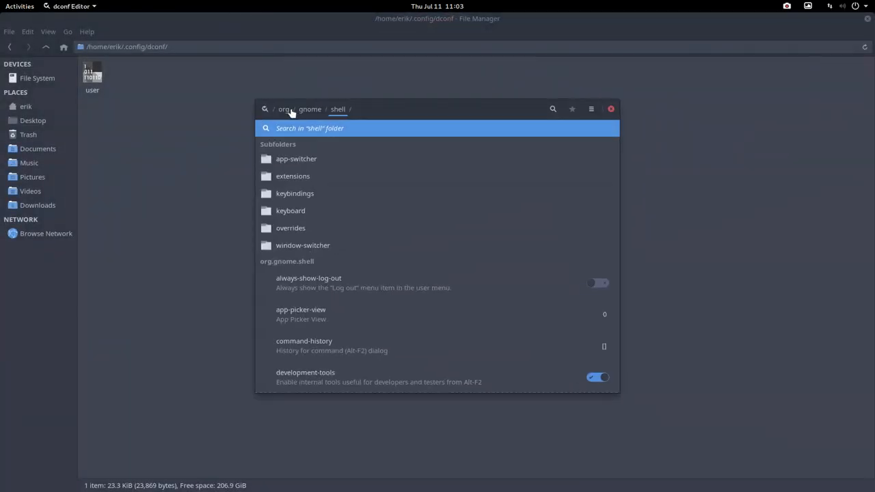
left_click(283, 109)
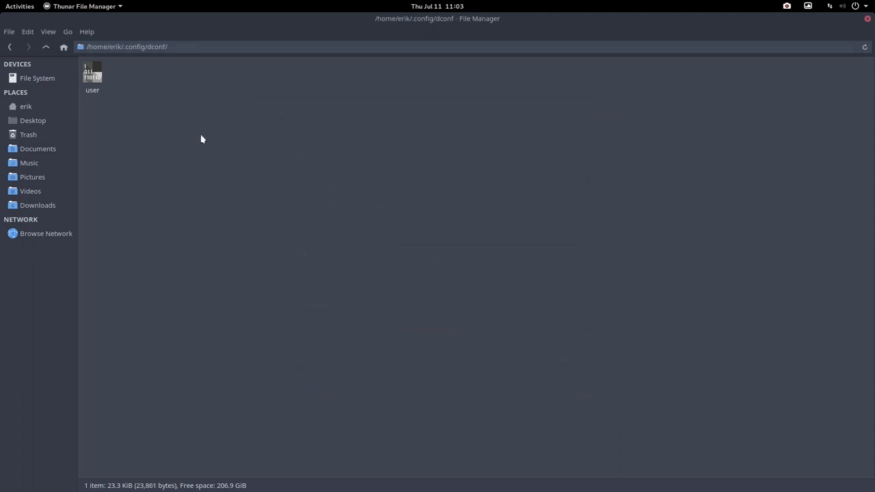
mouse_move(153, 195)
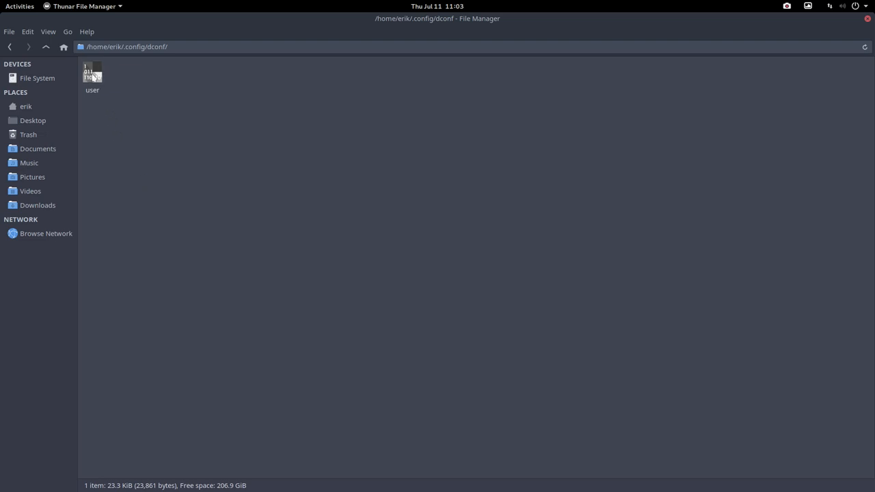
mouse_move(134, 175)
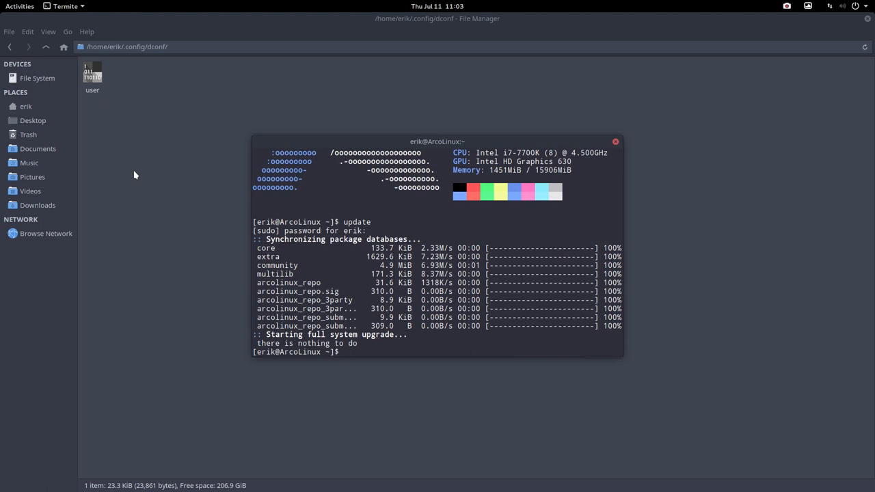
Step: Run the skel command in Termite and close the terminal
type("skel")
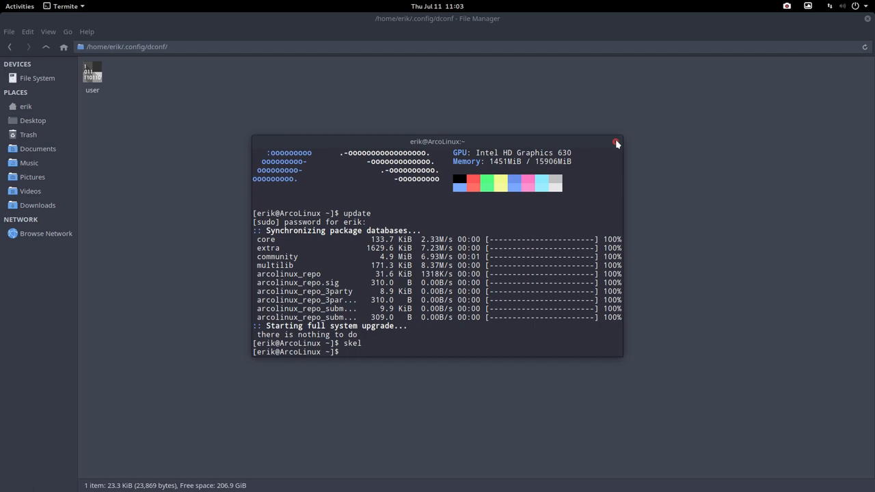
left_click(615, 141)
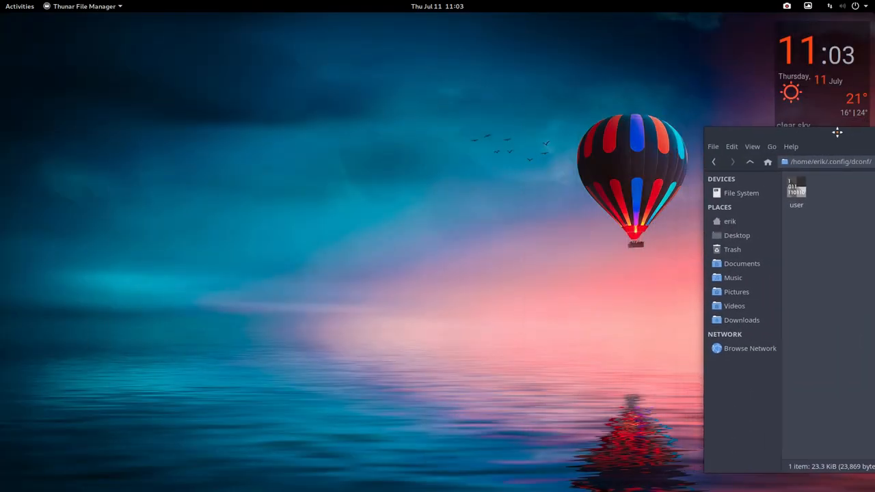
Step: Dismiss the desktop right-click menu beside the tiled dconf window
right_click(321, 161)
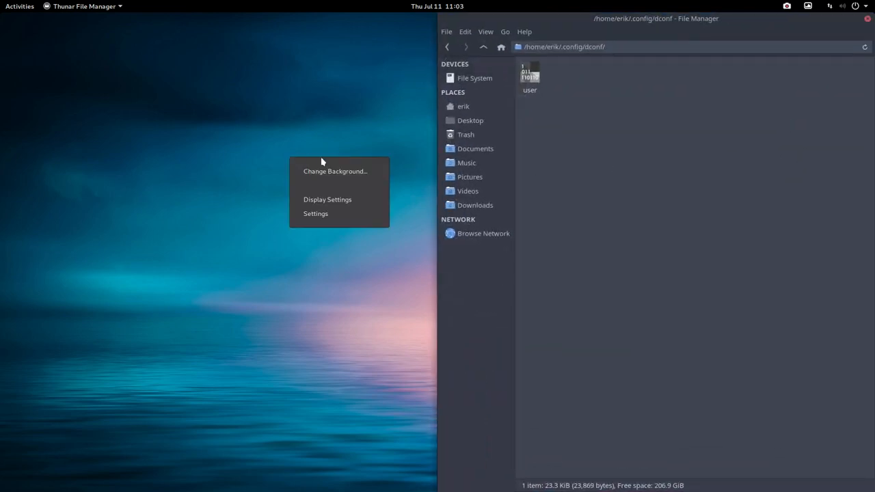
left_click(246, 266)
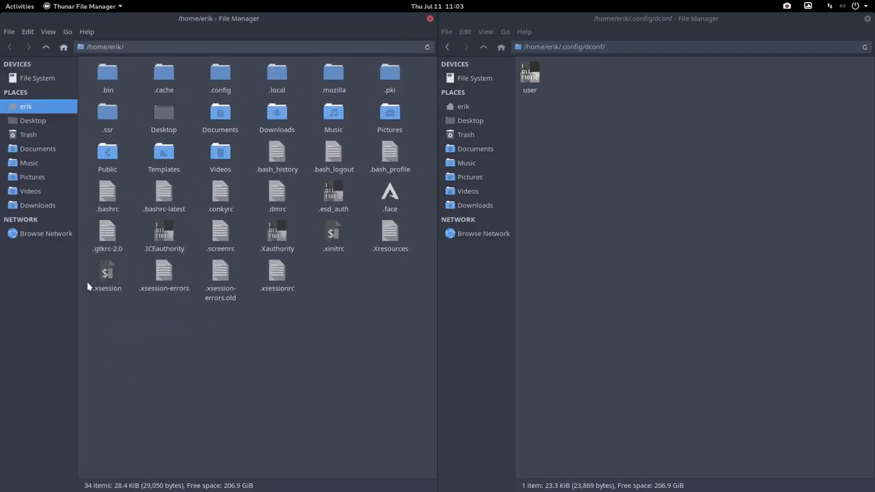
Step: Navigate the left window from File System through etc and skel into .config/dconf
left_click(36, 77)
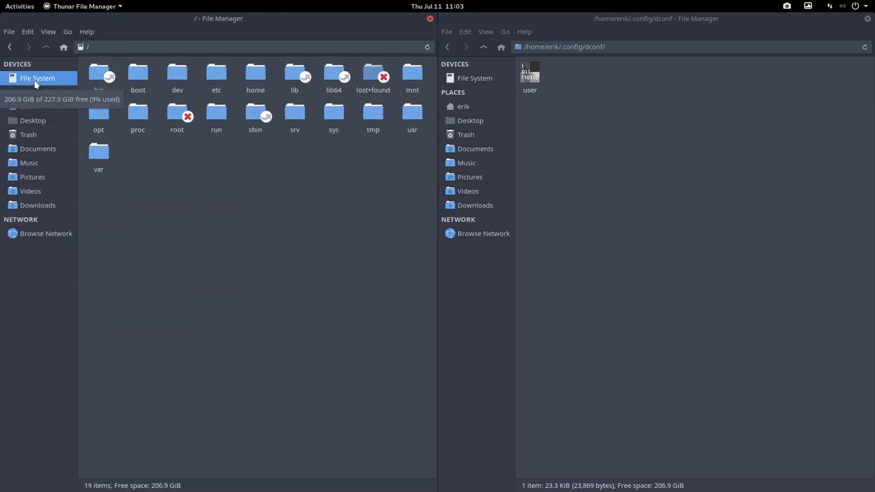
double_click(216, 75)
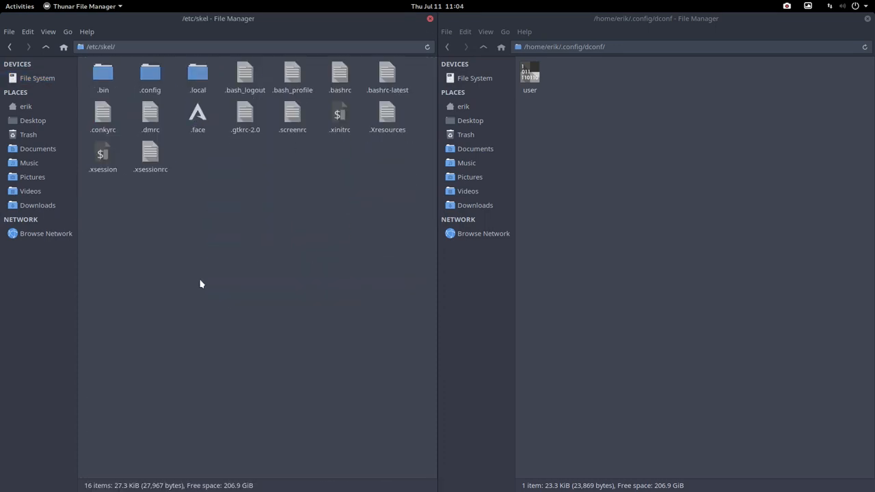
double_click(150, 75)
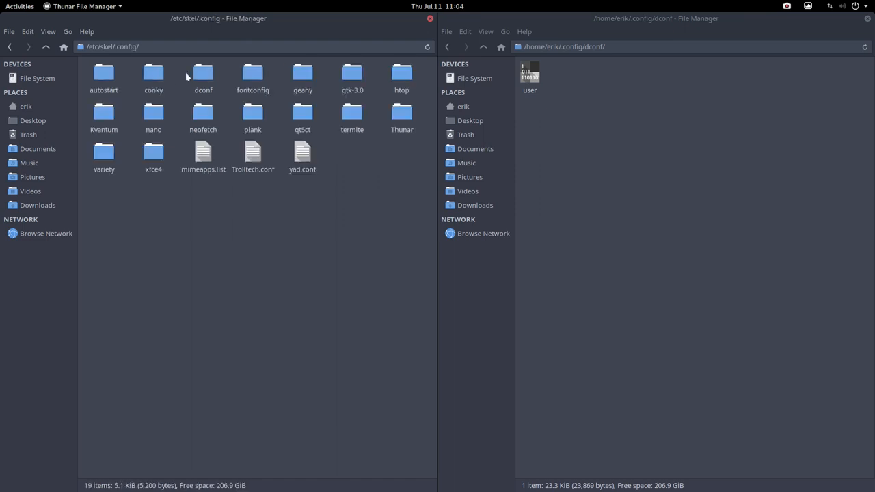
double_click(202, 73)
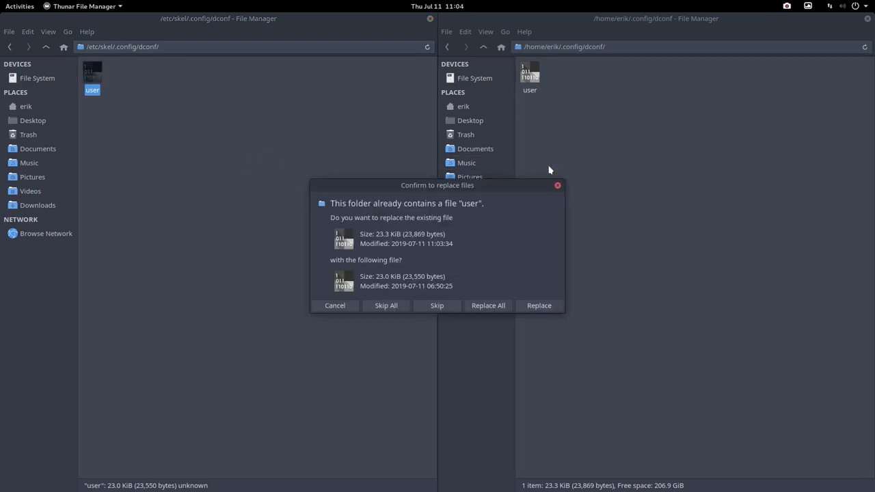
mouse_move(391, 235)
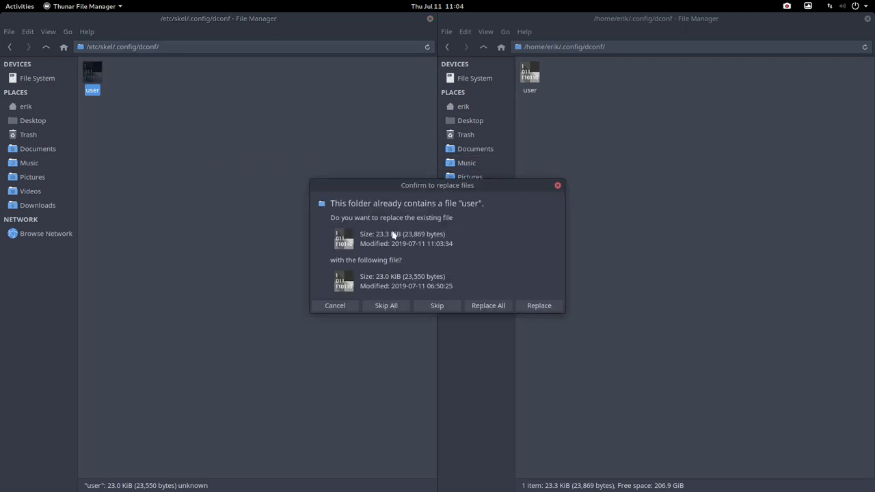
mouse_move(419, 284)
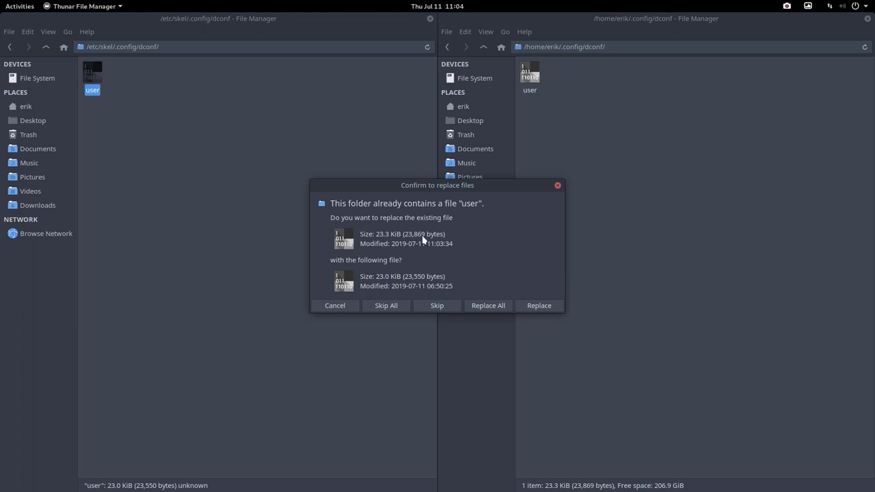
mouse_move(424, 282)
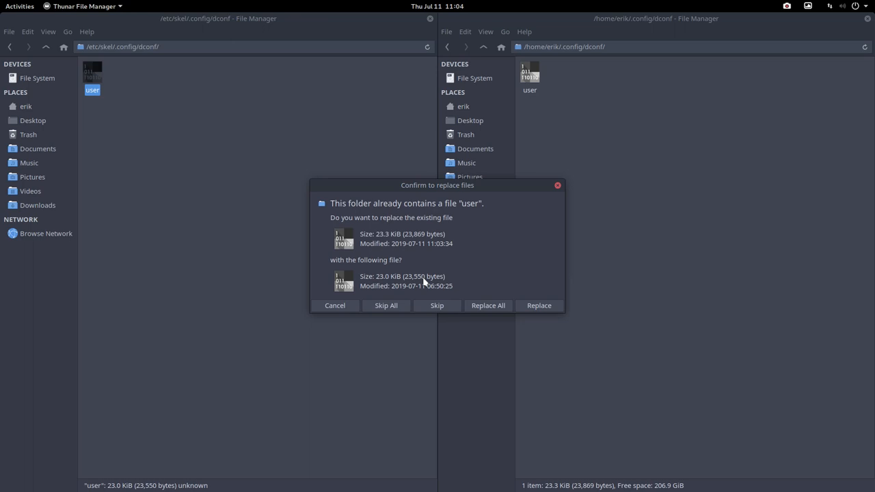
mouse_move(535, 68)
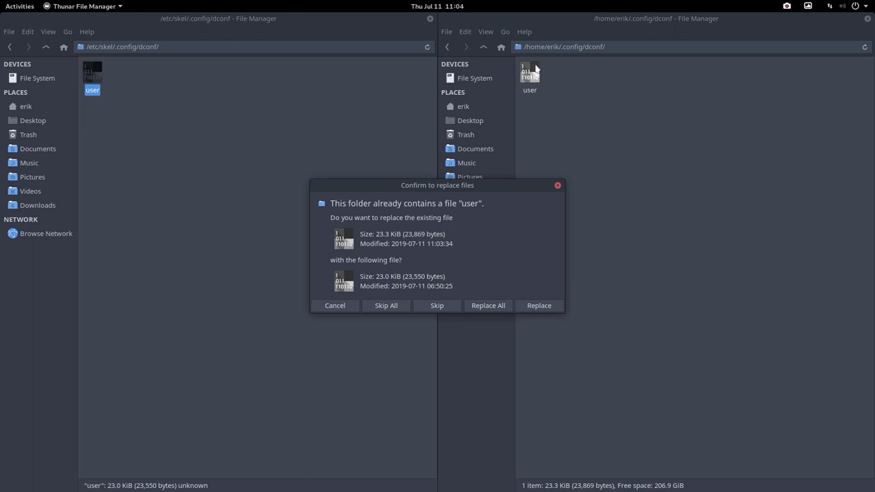
mouse_move(553, 144)
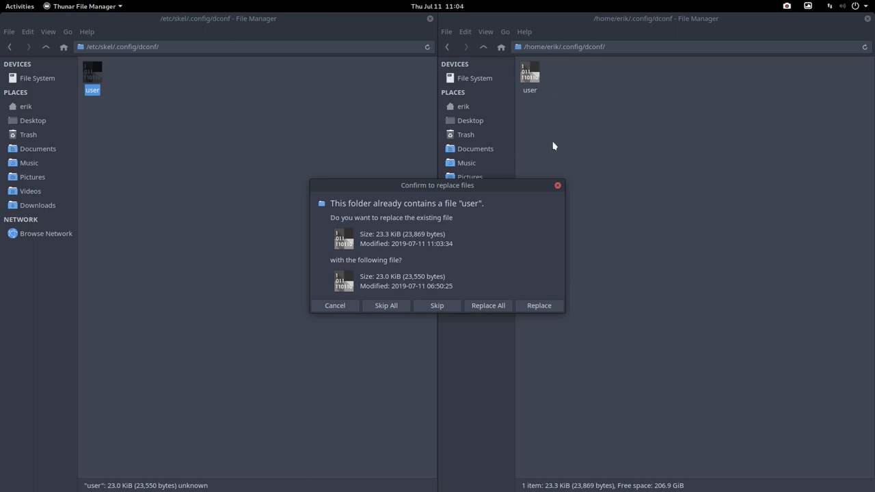
mouse_move(552, 141)
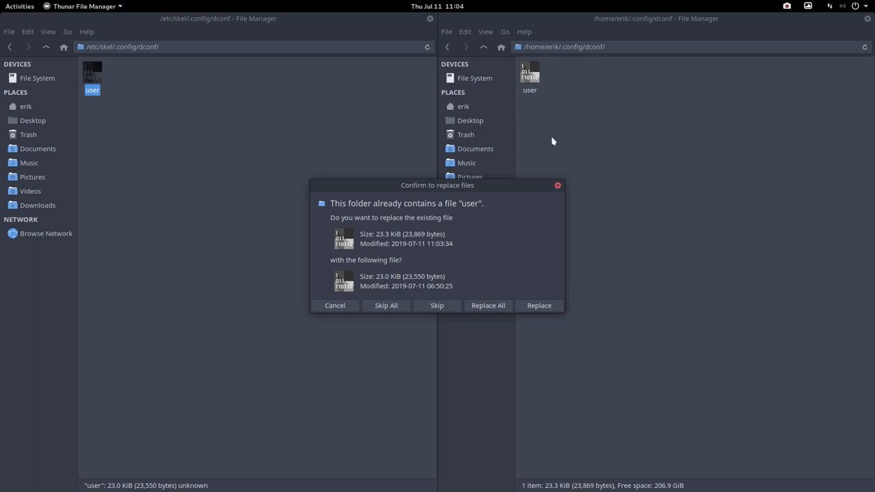
mouse_move(126, 87)
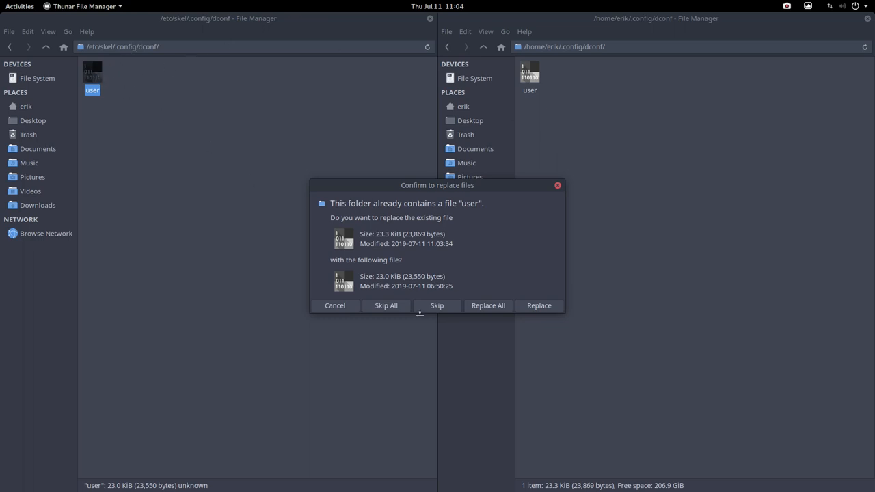
mouse_move(408, 306)
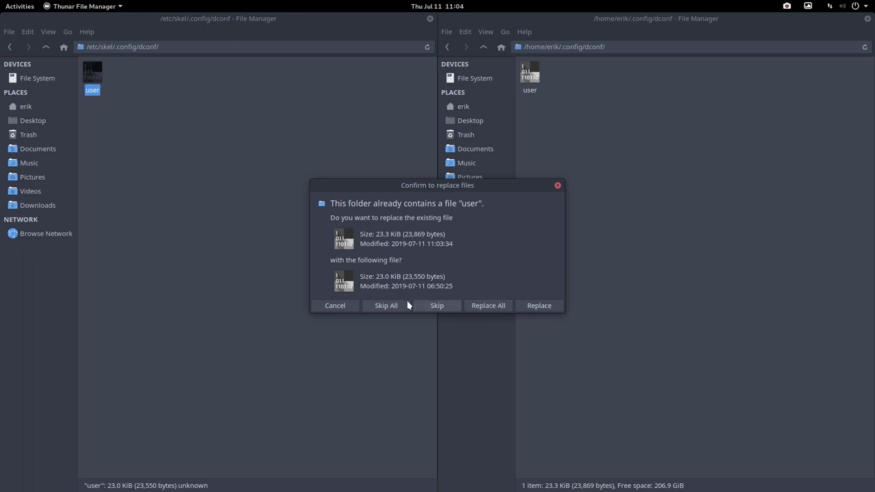
Step: Confirm Replace twice so the home user file becomes the 23.0 KiB skel copy
left_click(538, 307)
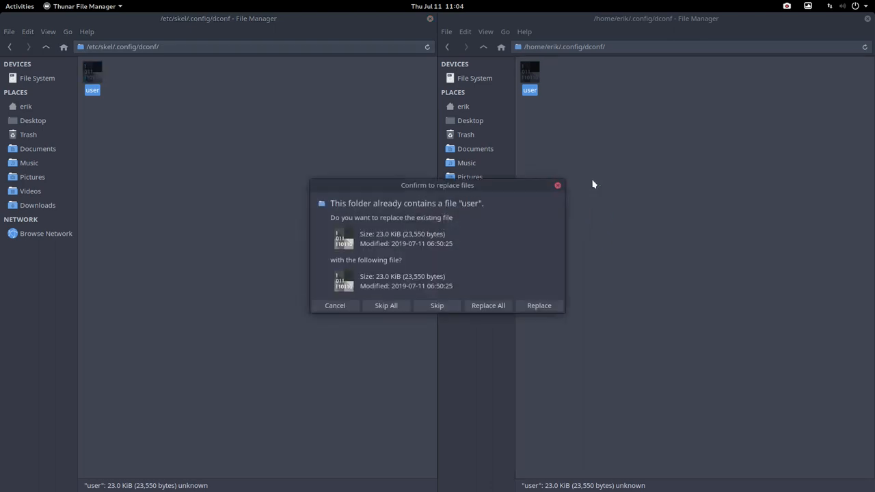
mouse_move(536, 213)
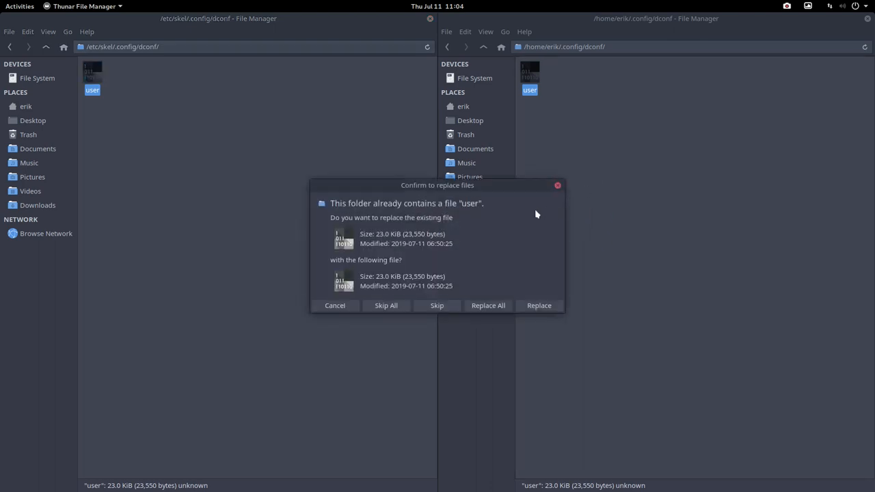
mouse_move(429, 252)
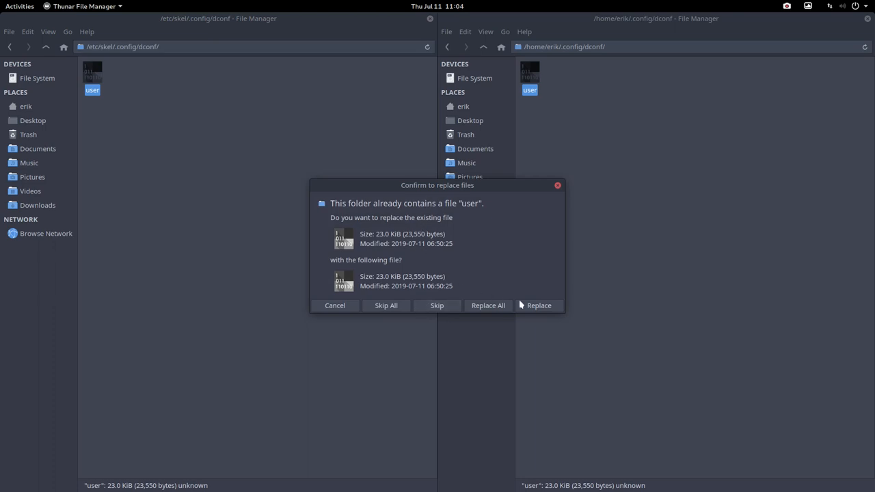
left_click(538, 306)
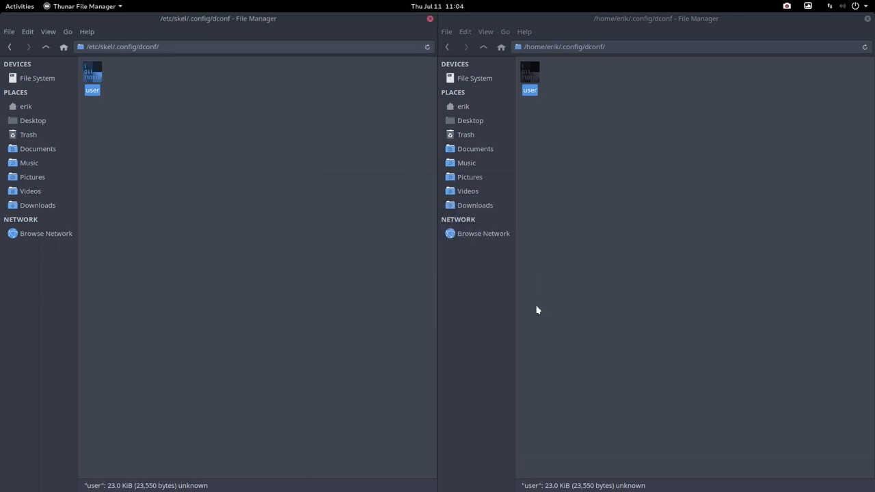
mouse_move(548, 158)
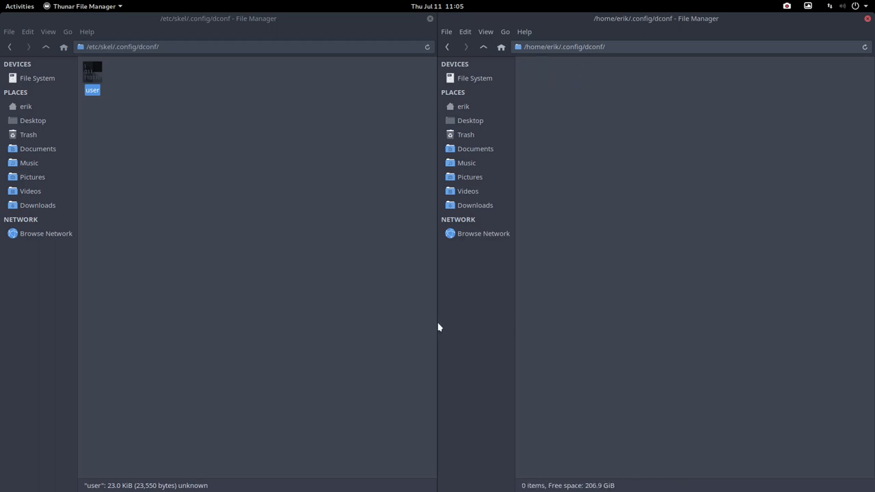
Step: Open and close GNOME Settings, regrowing the home user file to 23.3 KiB
left_click(369, 320)
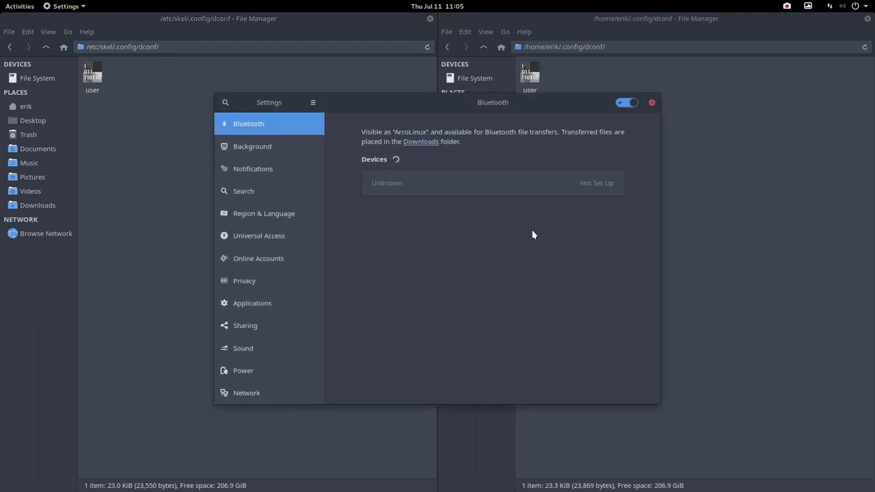
left_click(651, 101)
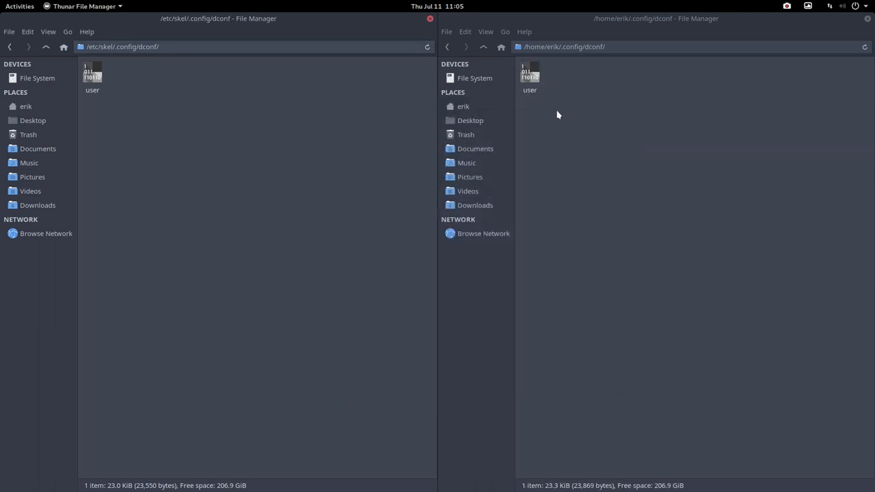
left_click(530, 75)
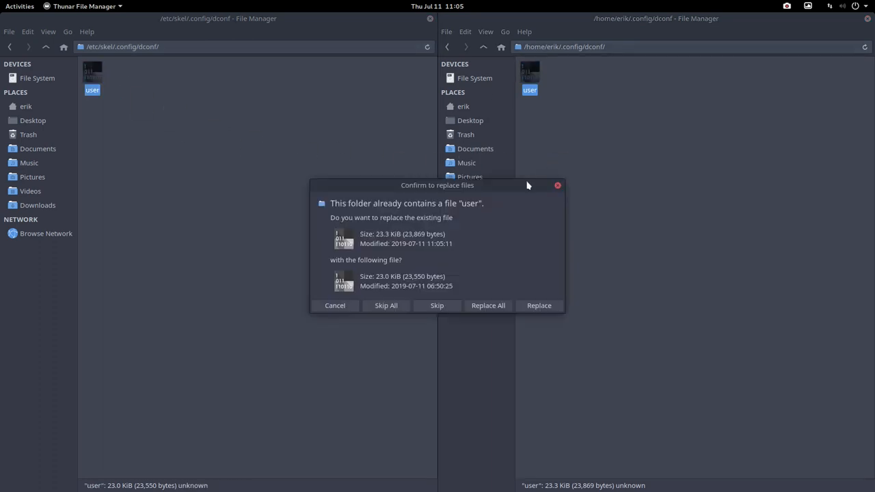
mouse_move(426, 281)
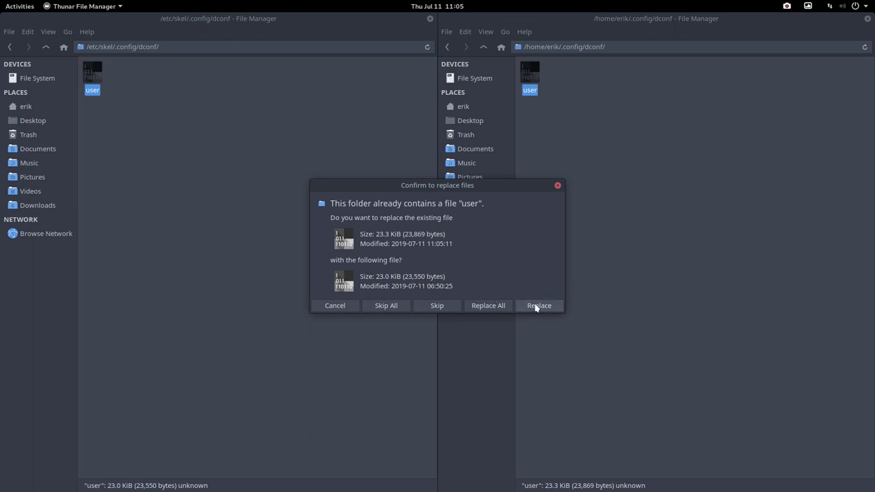
Step: Confirm Replace in both dialogs so the home dconf user file becomes the 23.0 KiB skel copy
left_click(539, 306)
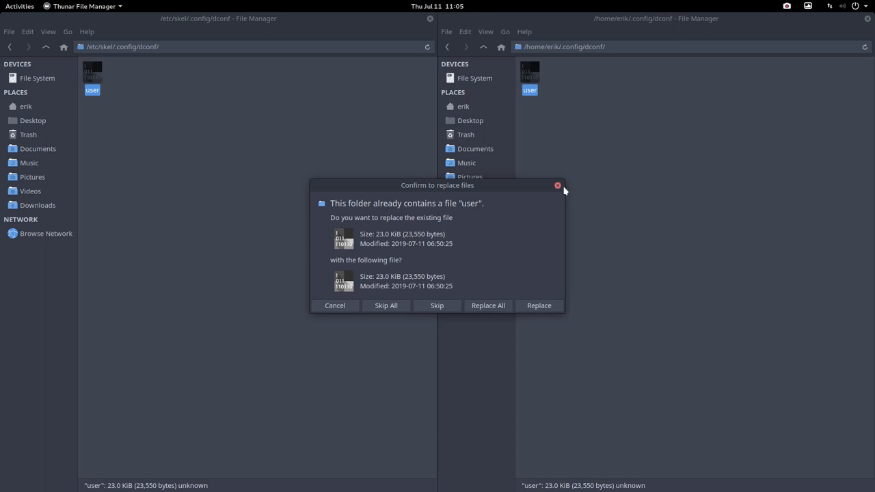
mouse_move(562, 260)
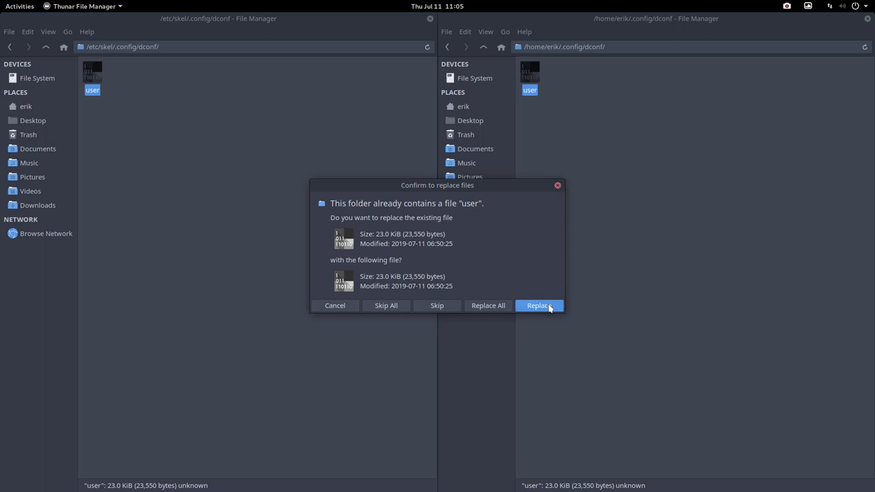
left_click(539, 306)
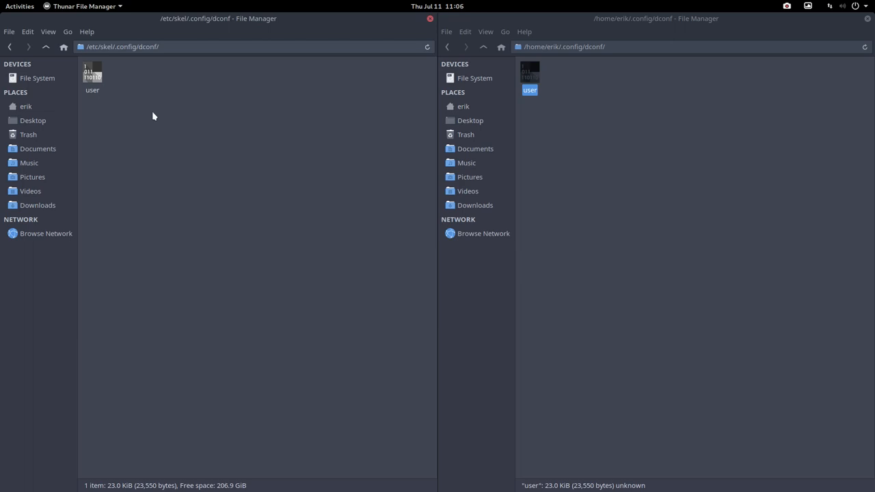
mouse_move(125, 129)
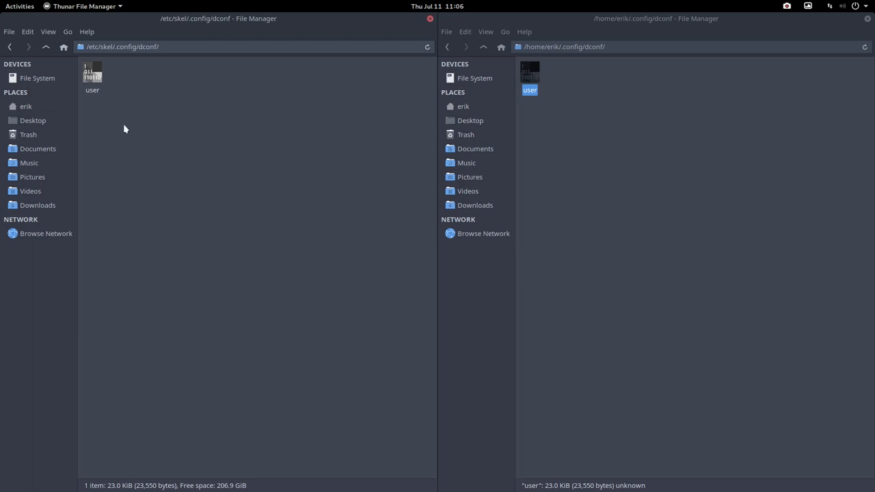